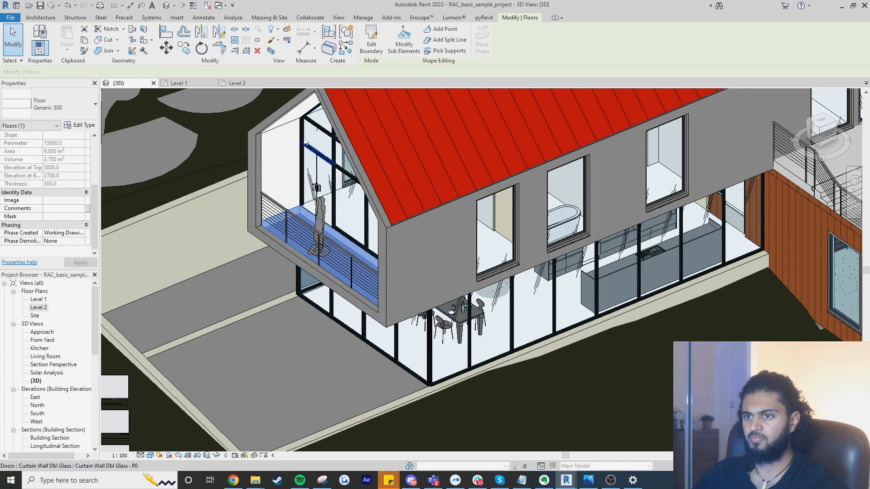
# - Switch between the Level 2 and Level 1 plans and select the 6000 mm edge line near Outdoor Dining
pyautogui.click(236, 82)
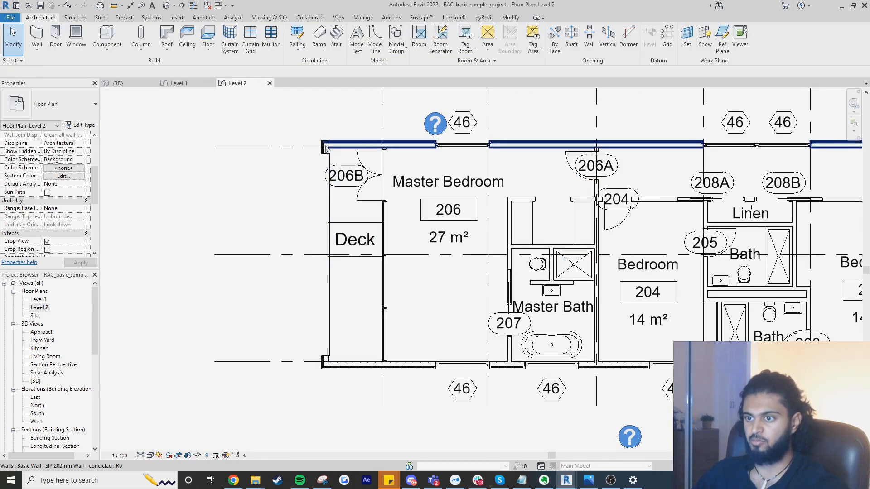
pyautogui.click(183, 83)
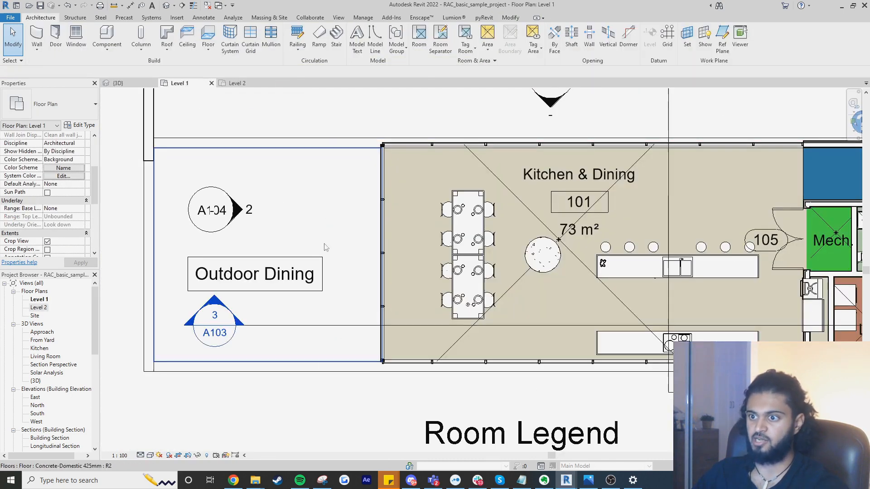
pyautogui.click(237, 82)
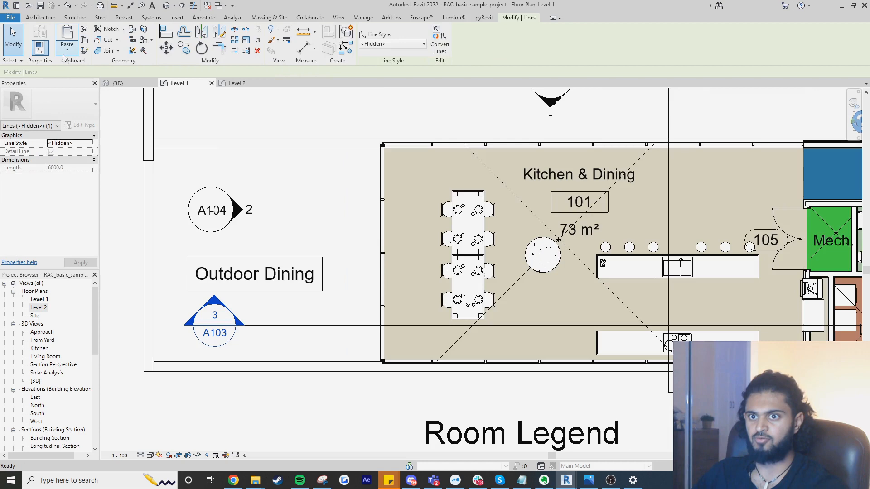
pyautogui.click(203, 18)
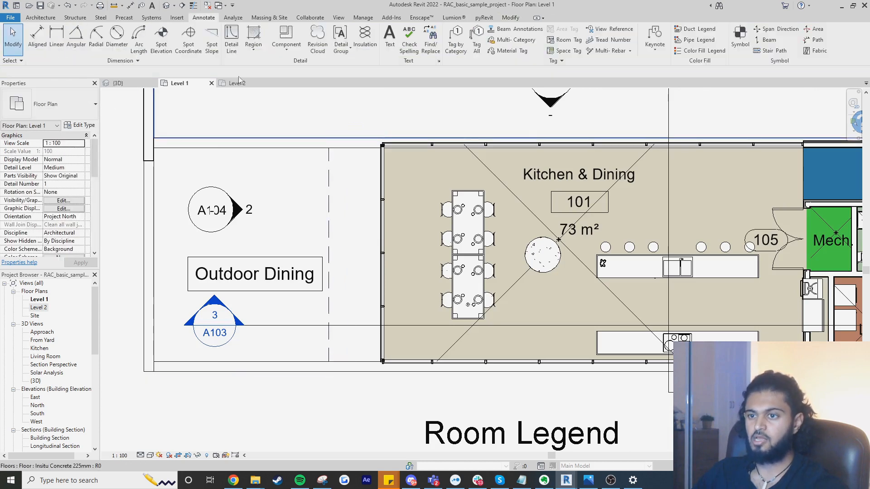
pyautogui.click(235, 83)
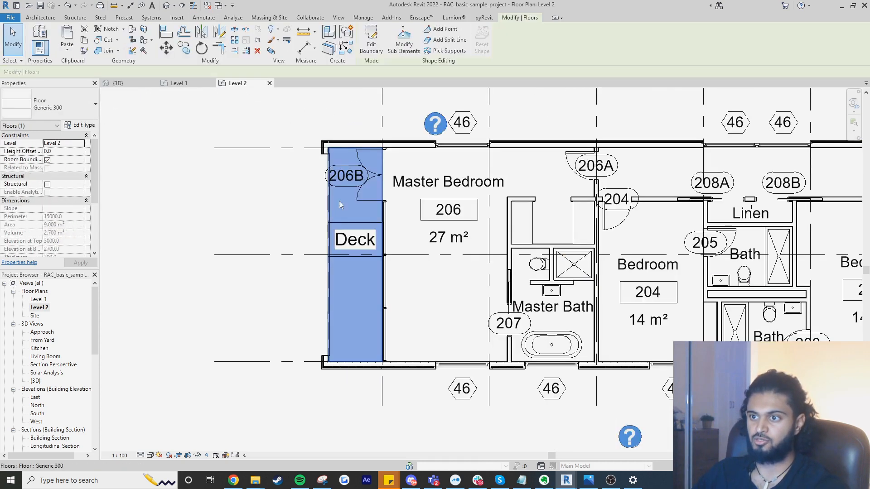
pyautogui.click(371, 39)
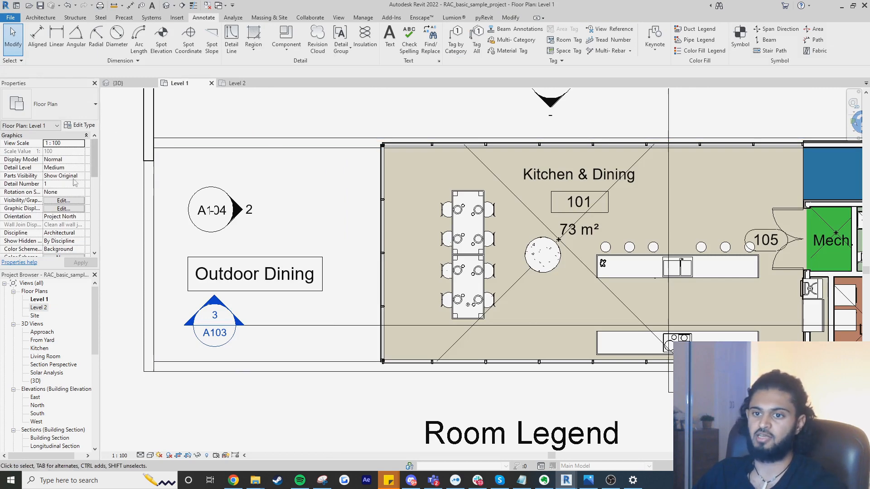
# - Set the Level 1 plan's Underlay Base Level to Level 2 with Look up orientation
pyautogui.scroll(-3)
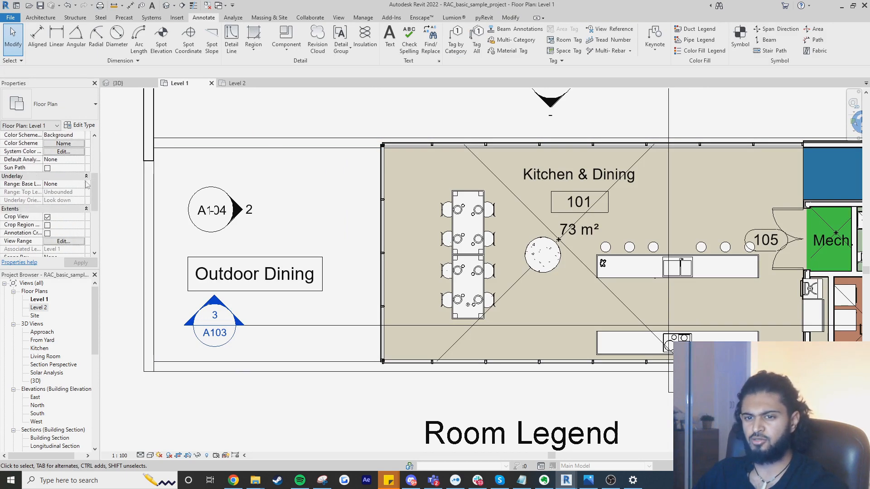
pyautogui.click(61, 184)
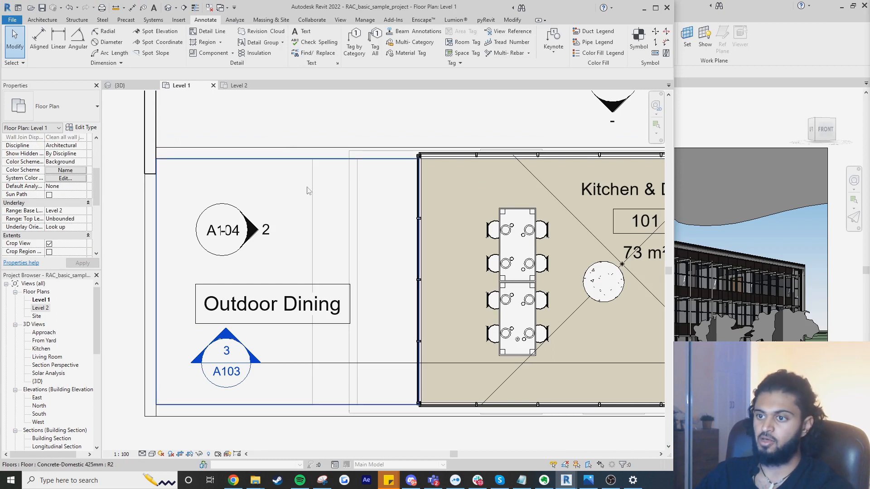
pyautogui.moveTo(309, 190)
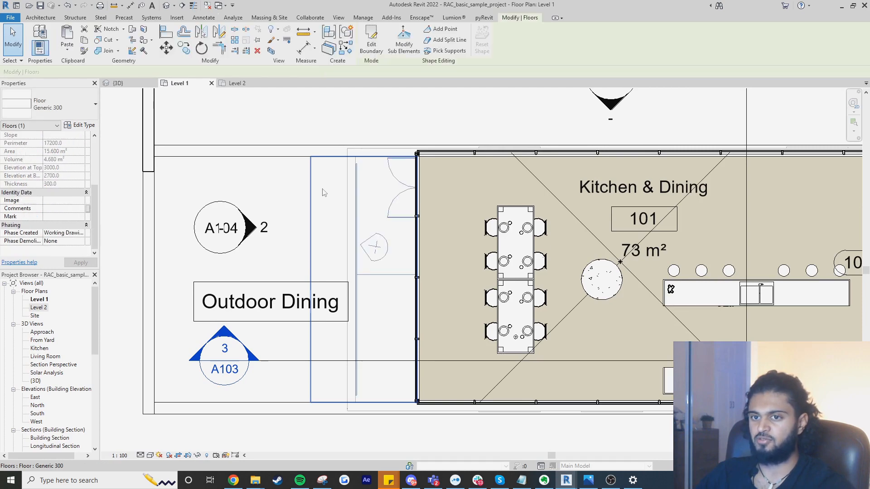
# - Isolate the deck floor and restyle its edge as dashed Overhead linework
pyautogui.rightClick(324, 192)
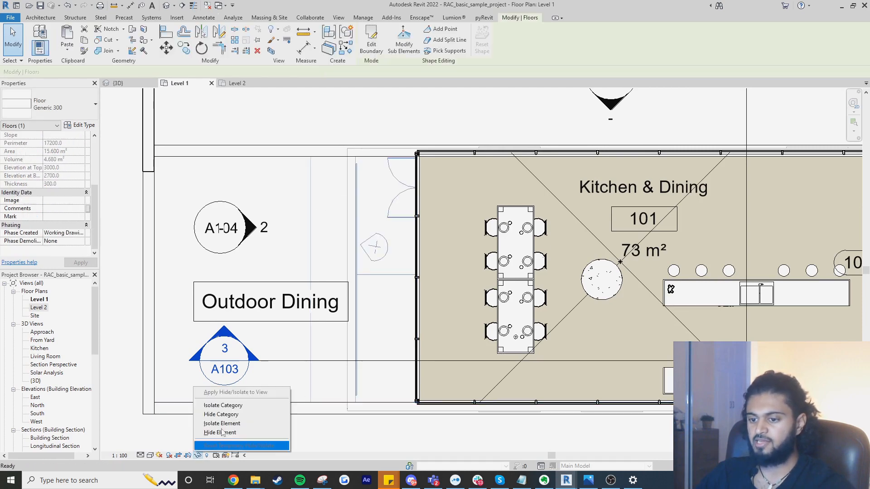
pyautogui.click(220, 433)
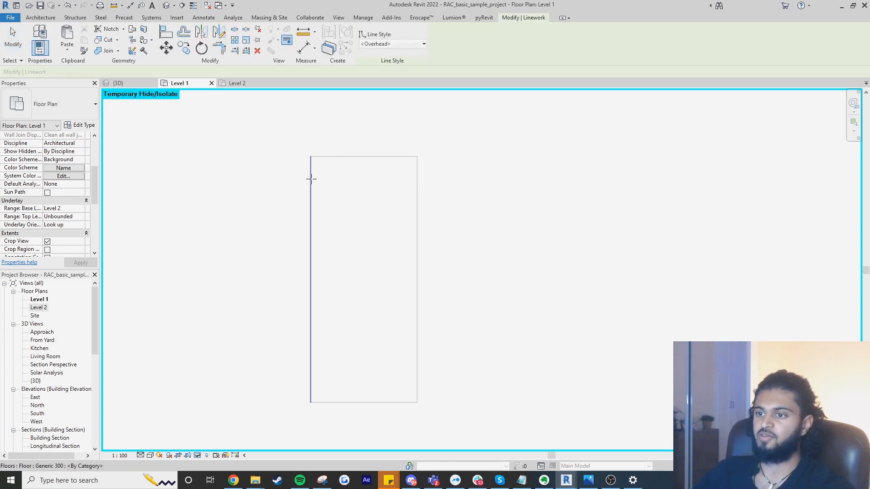
pyautogui.click(204, 17)
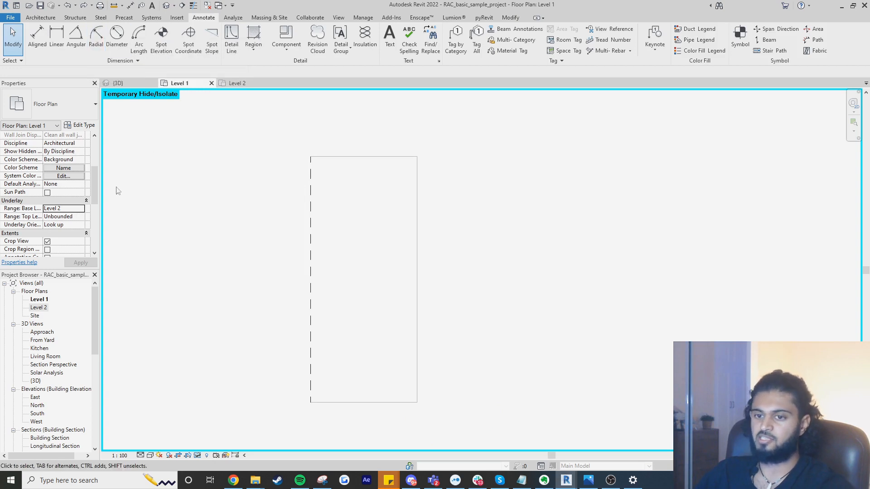
# - Set the Level 1 plan's Underlay Base Level back to None
pyautogui.click(80, 208)
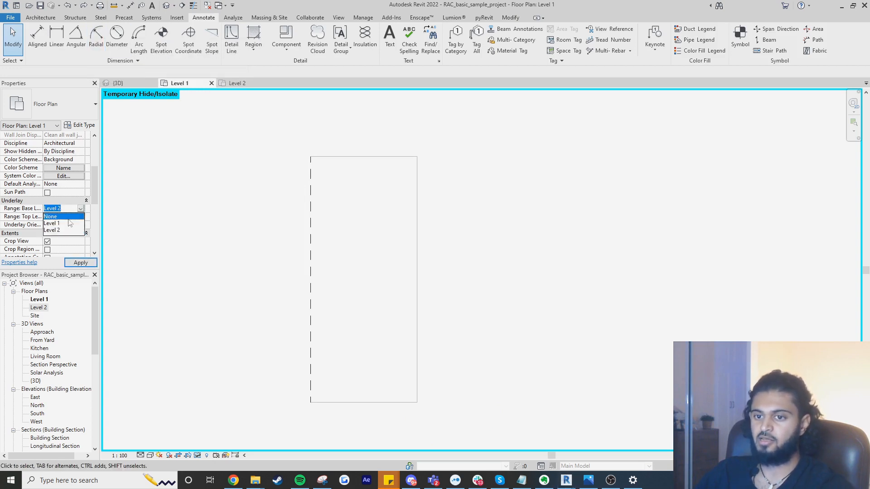
pyautogui.click(50, 216)
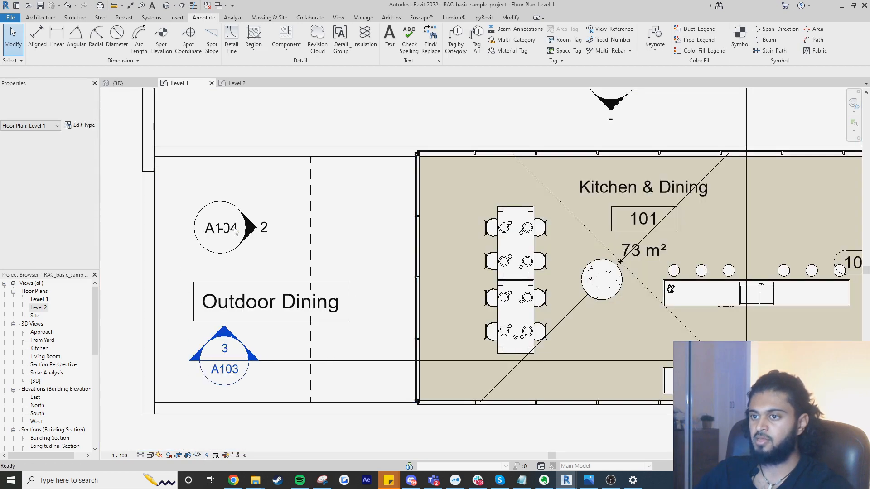
# - Select the Level 1 floor slab and bring up Project1 with the linked sample model
pyautogui.click(360, 278)
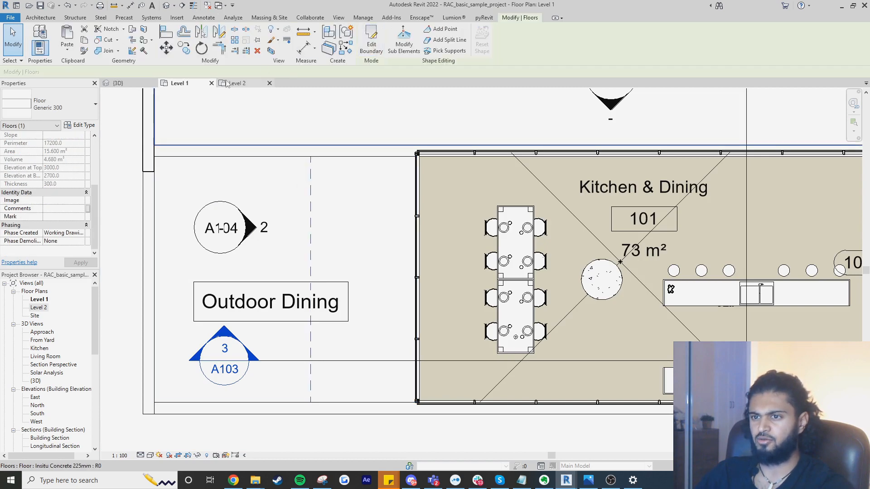
pyautogui.click(237, 82)
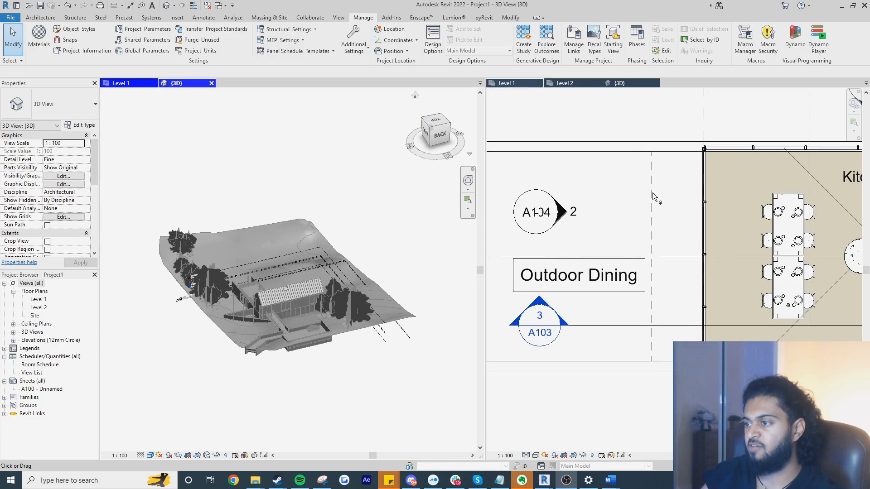
pyautogui.moveTo(284, 212)
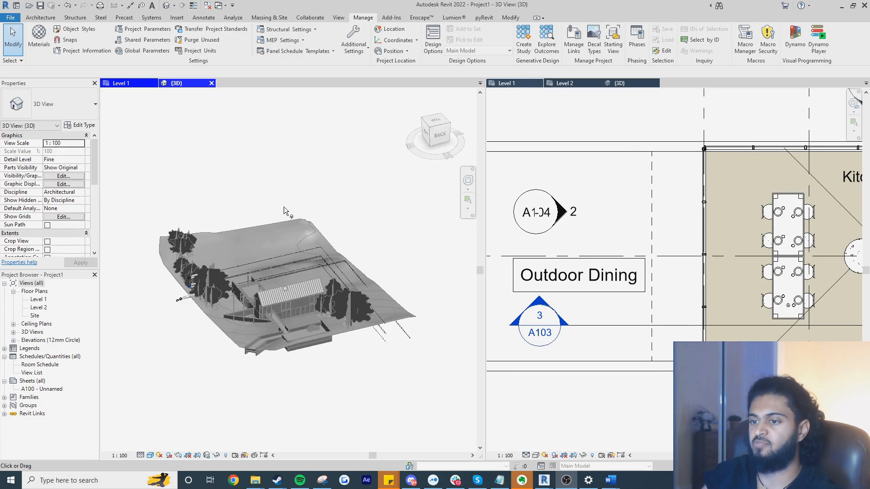
# - Open Project1's Level 1 plan, try Underlay Base Level Level 1, then return it to None
pyautogui.click(121, 83)
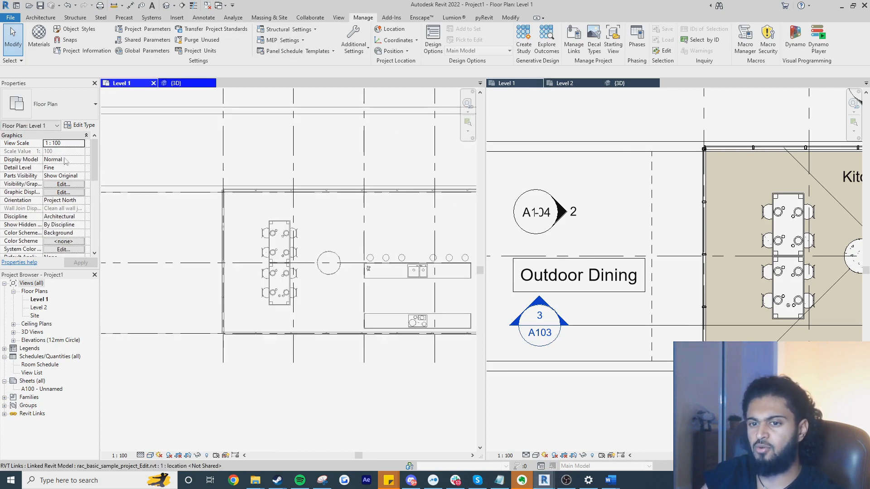
pyautogui.scroll(-3)
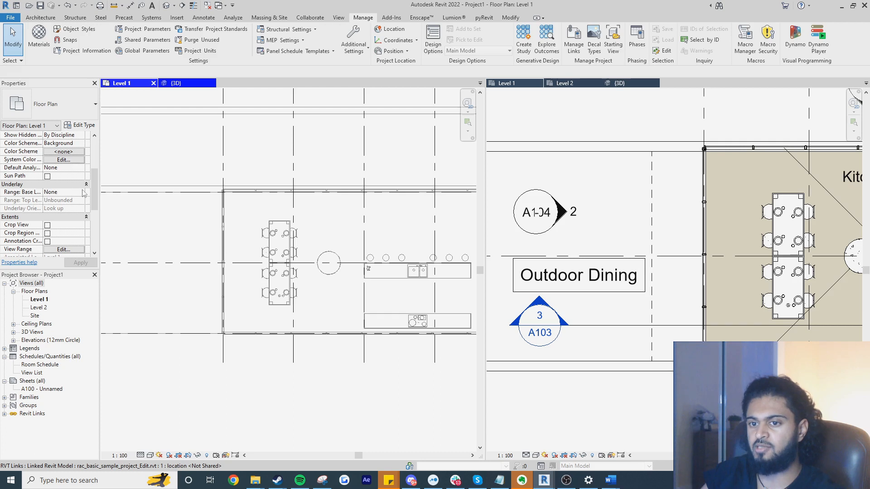
pyautogui.click(62, 192)
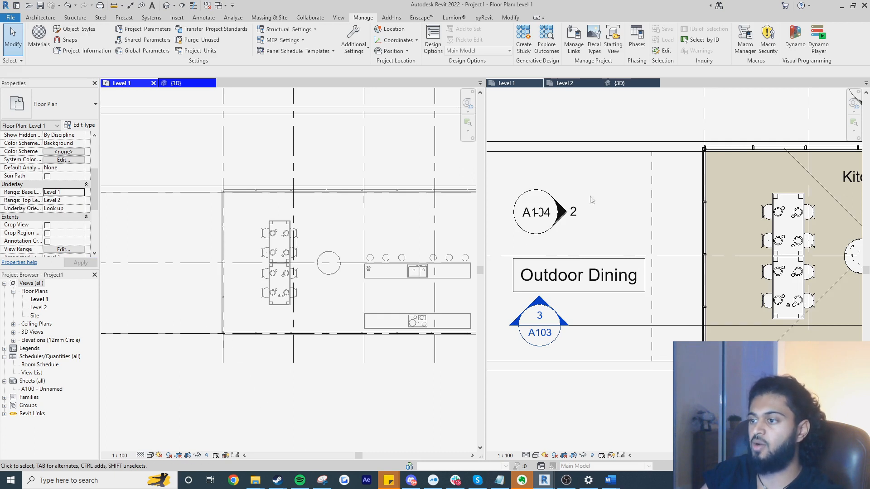
pyautogui.moveTo(629, 191)
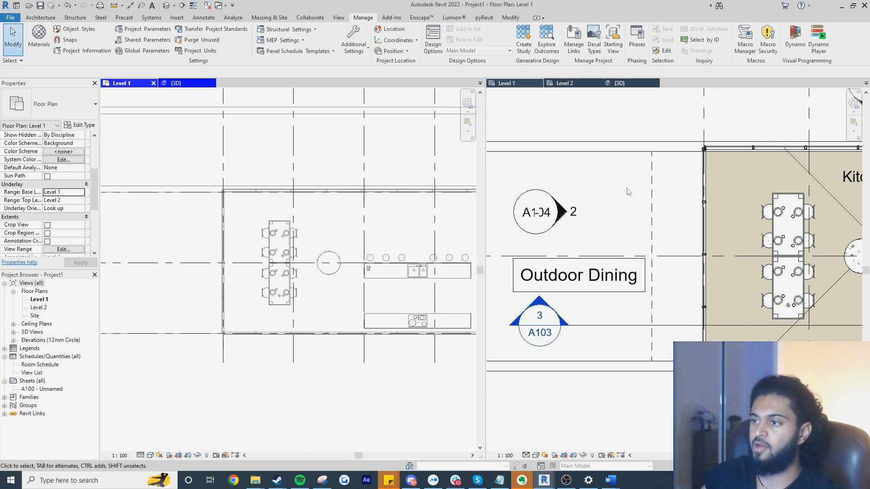
pyautogui.moveTo(647, 216)
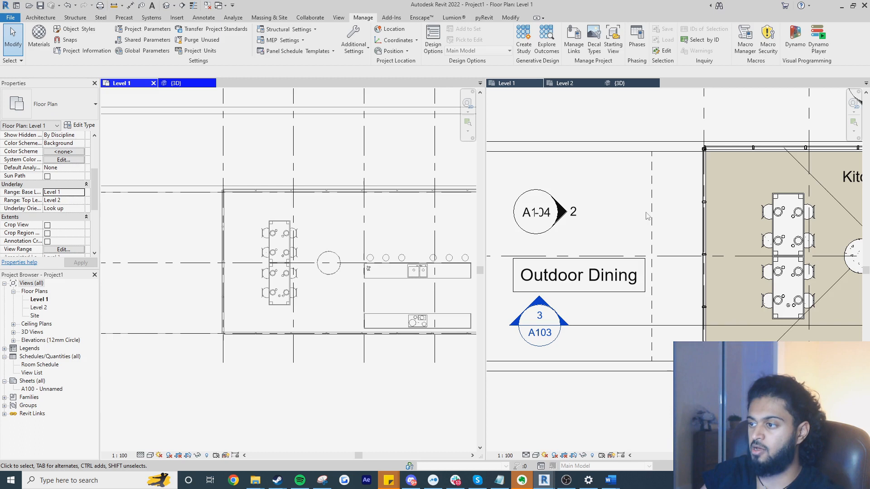
pyautogui.moveTo(269, 131)
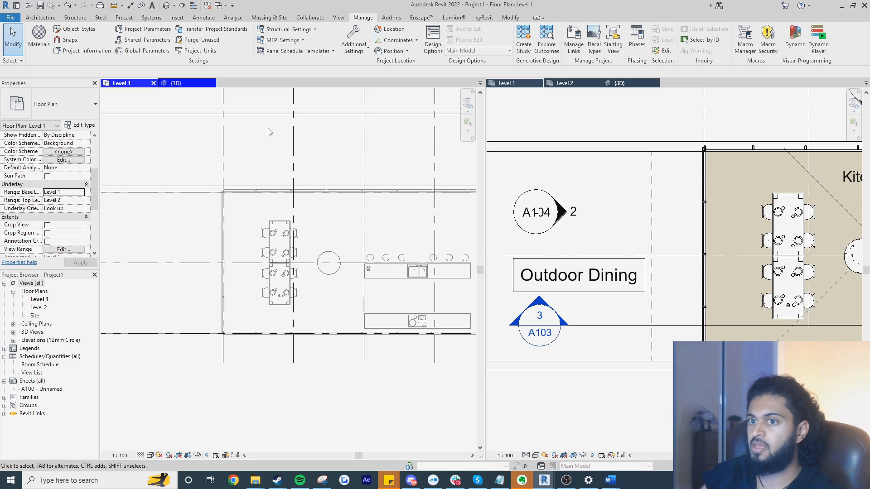
pyautogui.click(80, 191)
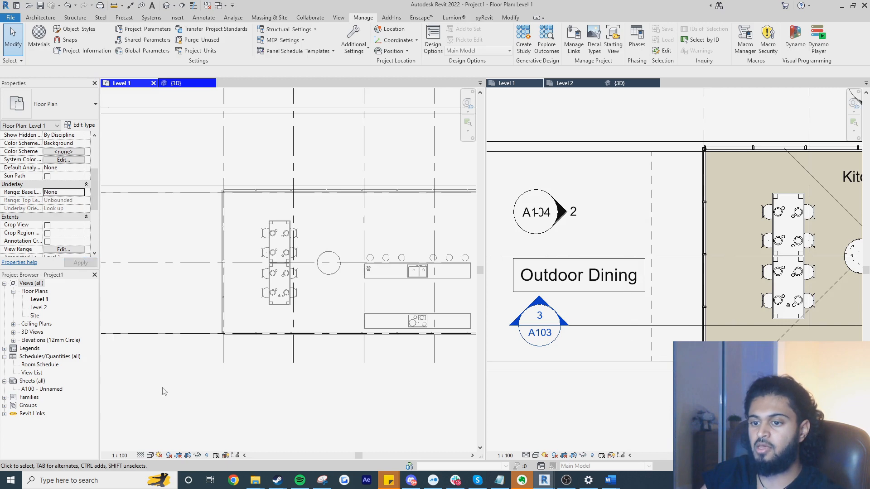
# - In Visibility/Graphics Revit Links, set the link to Custom with Linked view Floor Plan: Level 1
pyautogui.press('v')
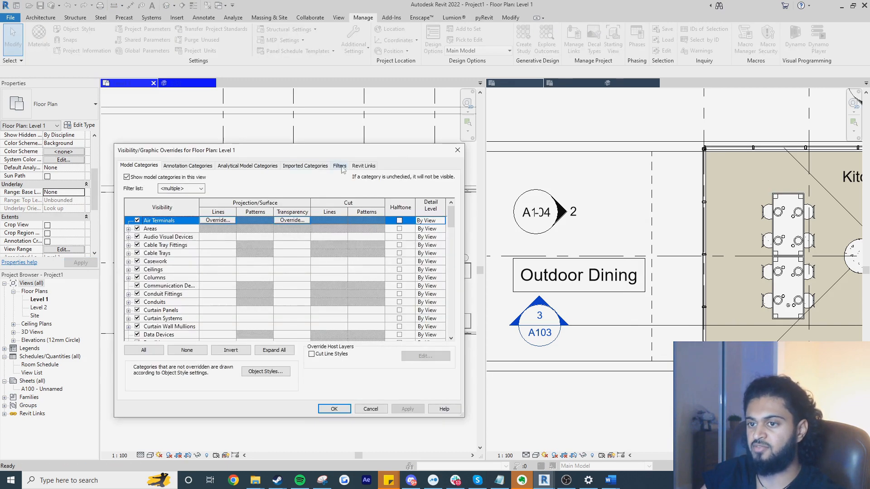
pyautogui.click(364, 165)
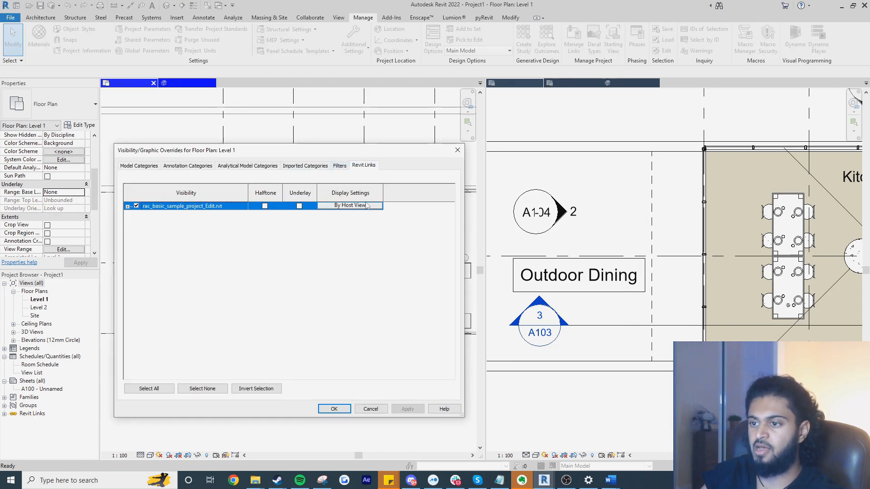
pyautogui.click(350, 206)
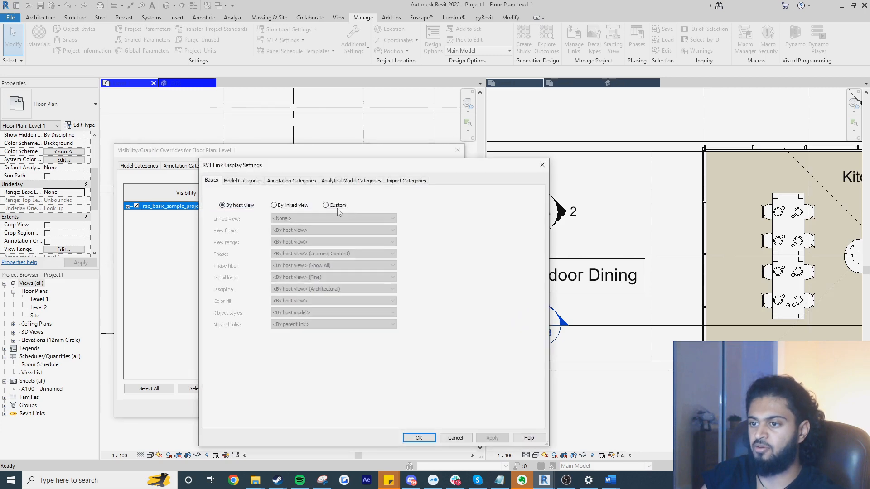
pyautogui.click(326, 206)
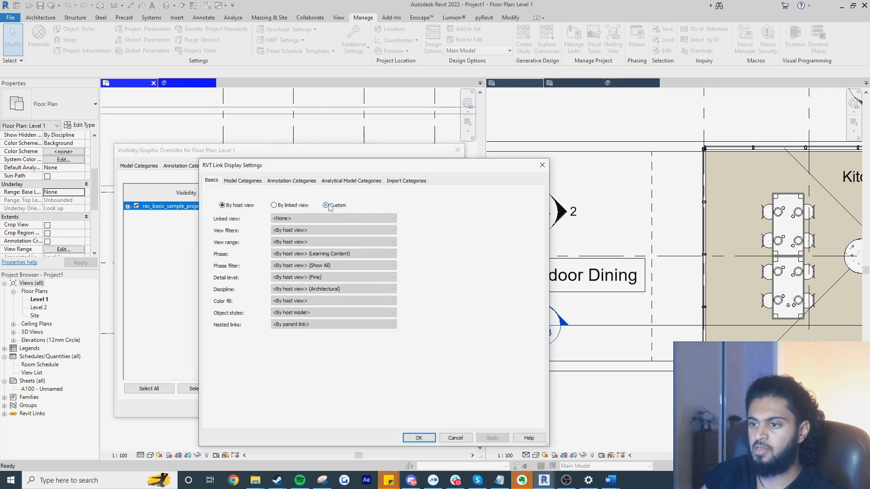
pyautogui.click(325, 205)
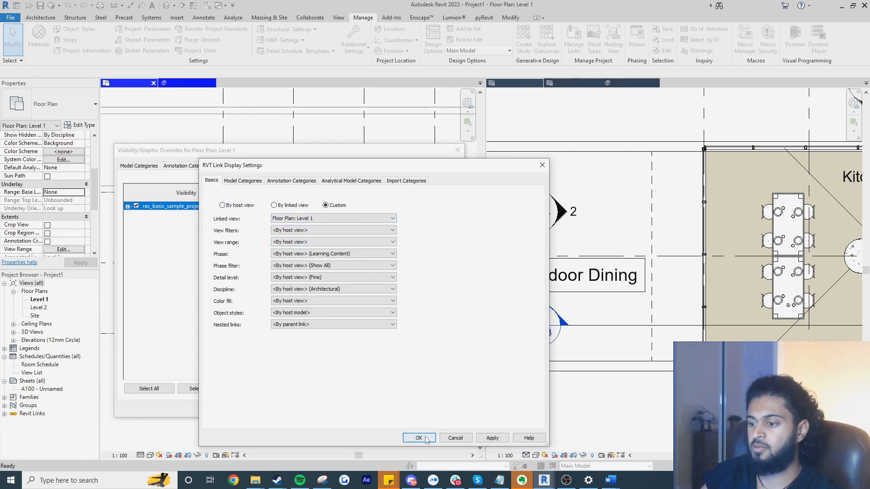
pyautogui.click(418, 438)
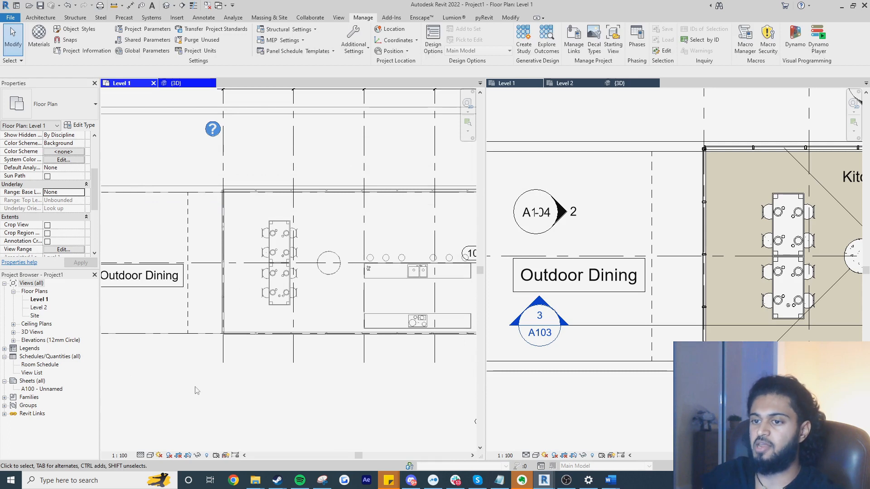